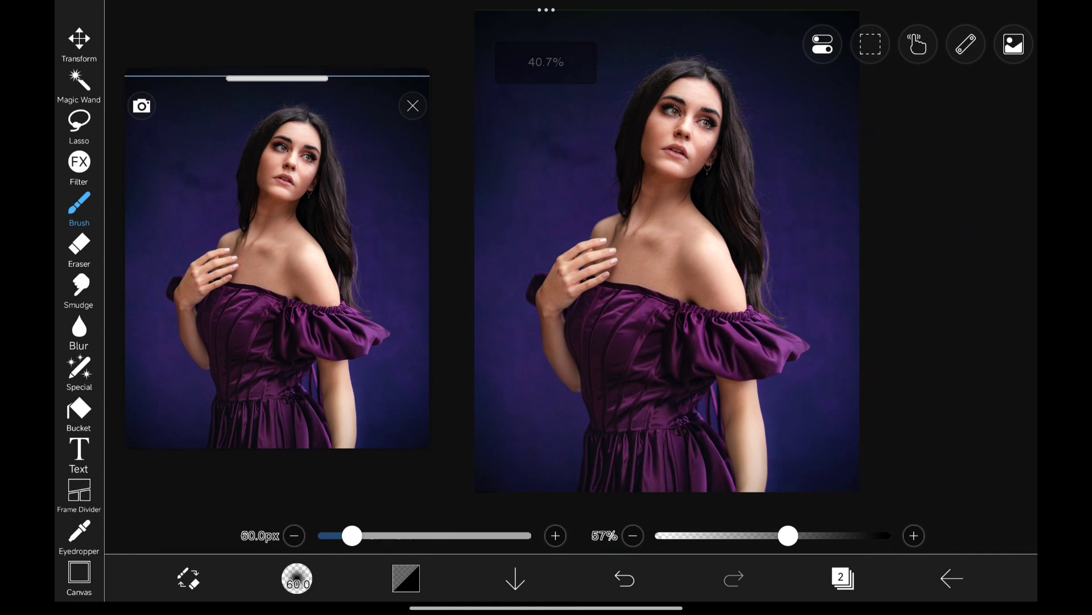
# - Remove the purple backdrop so the woman sits cut out on a transparent layer
pyautogui.click(79, 250)
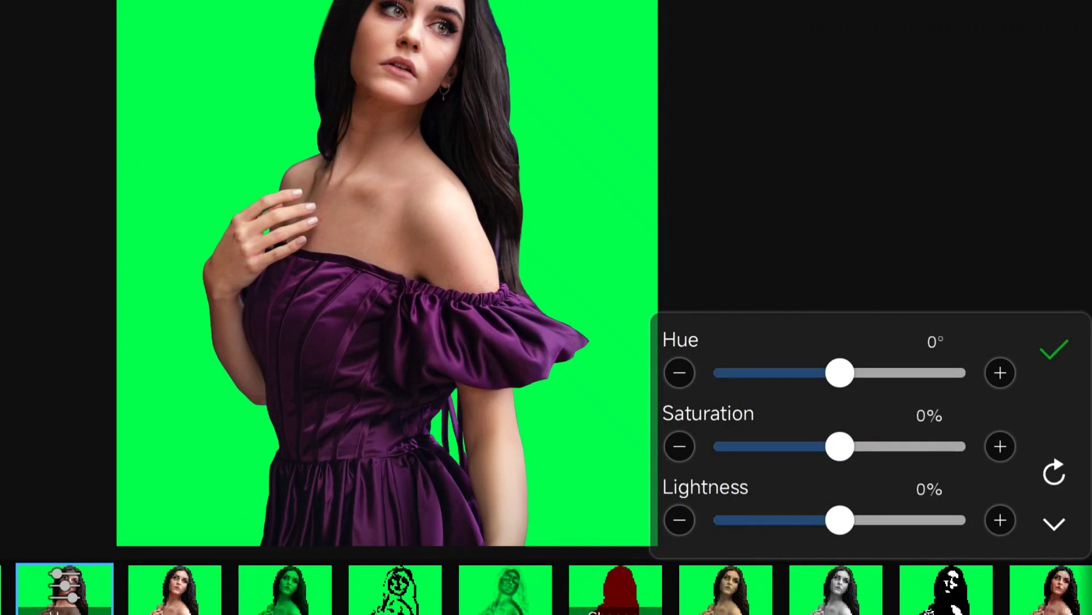
# - Drag the Saturation slider down to drain the colour from her purple dress
pyautogui.moveTo(839, 446); pyautogui.dragTo(779, 446)
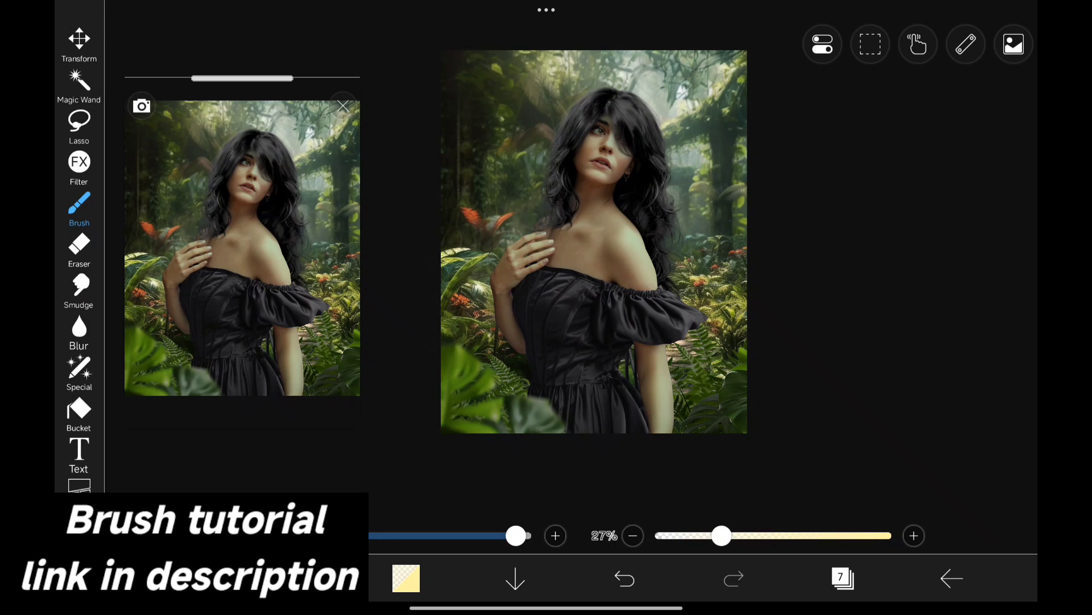
pyautogui.moveTo(676, 306)
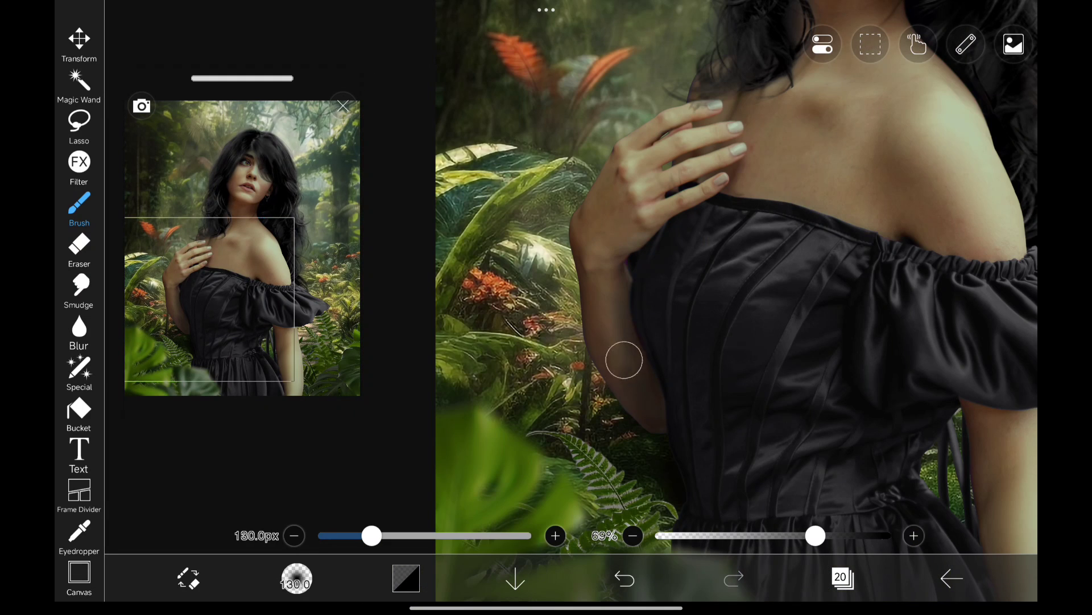
# - Blend the dress edge into the jungle and paint fine hair strands around her head
pyautogui.moveTo(624, 361); pyautogui.dragTo(633, 249)
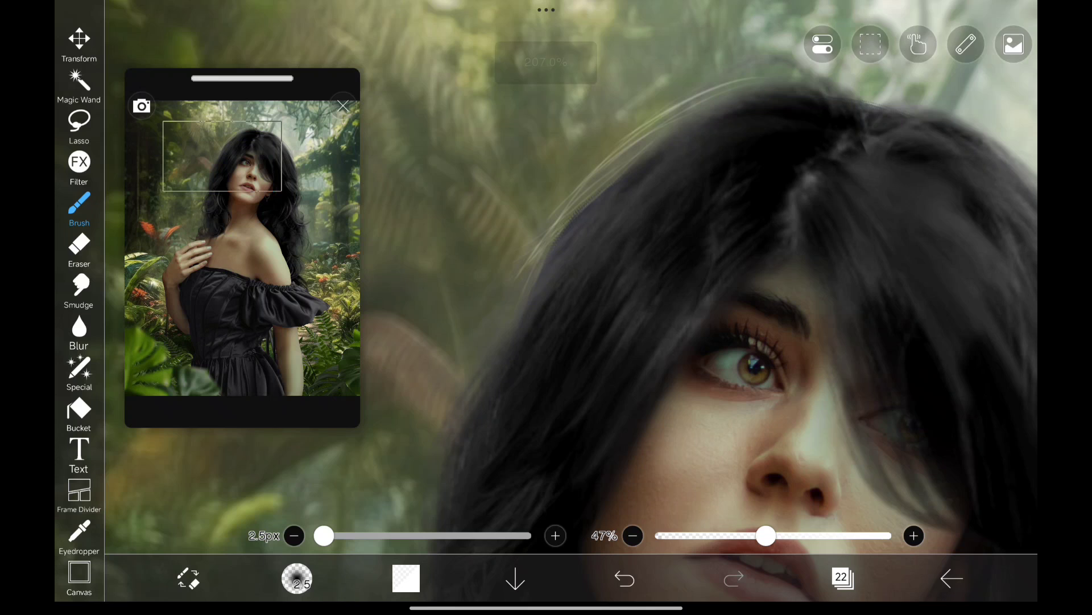
pyautogui.moveTo(453, 380); pyautogui.dragTo(739, 105)
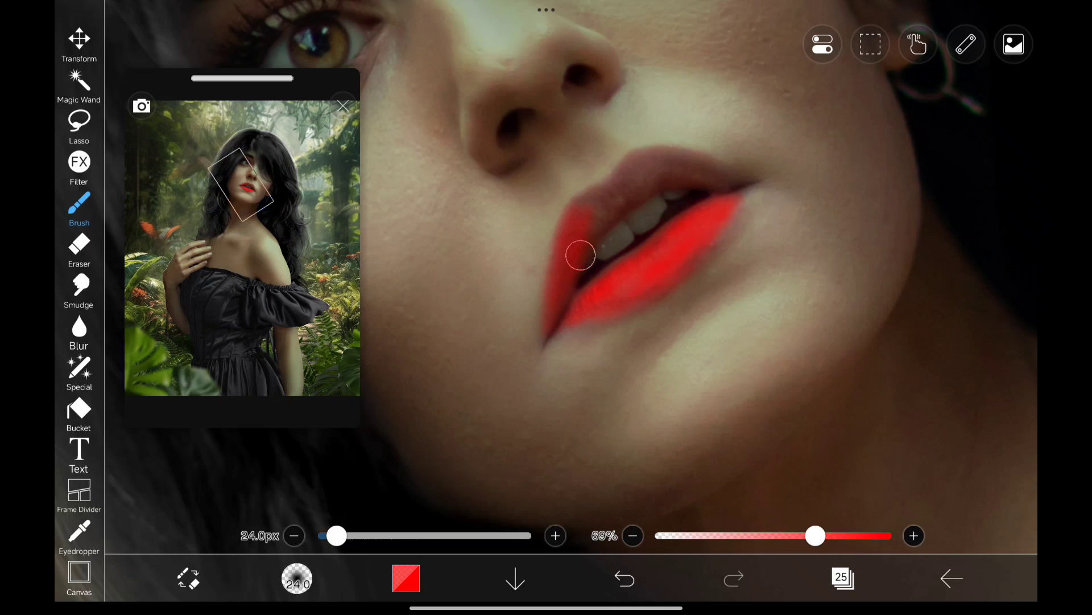
# - Paint red over both lips and set the lip layer's blend mode to Multiply
pyautogui.moveTo(580, 254); pyautogui.dragTo(646, 185)
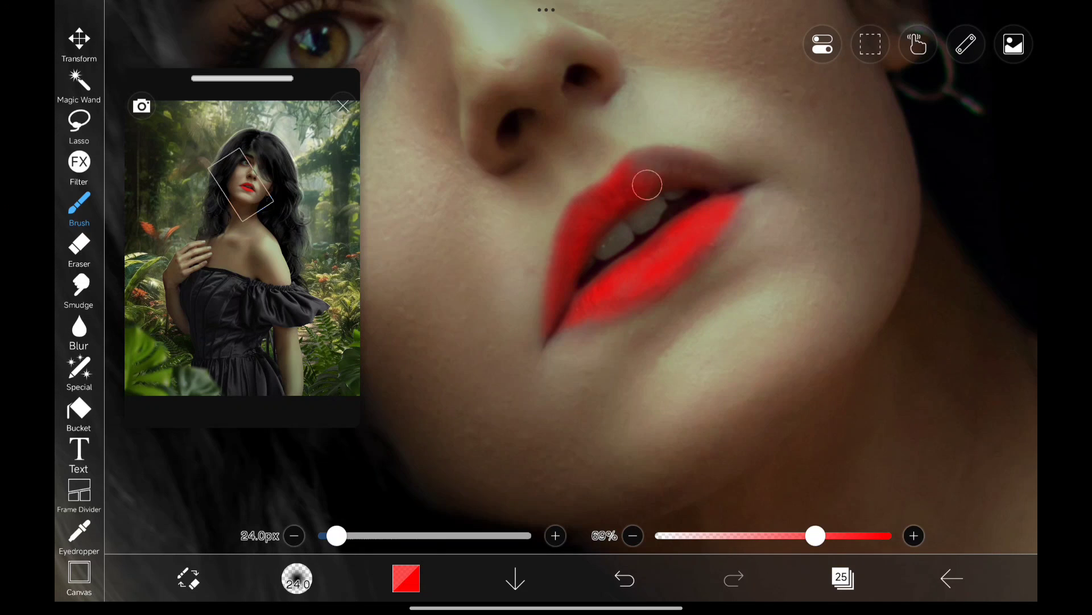
pyautogui.moveTo(646, 185); pyautogui.dragTo(705, 180)
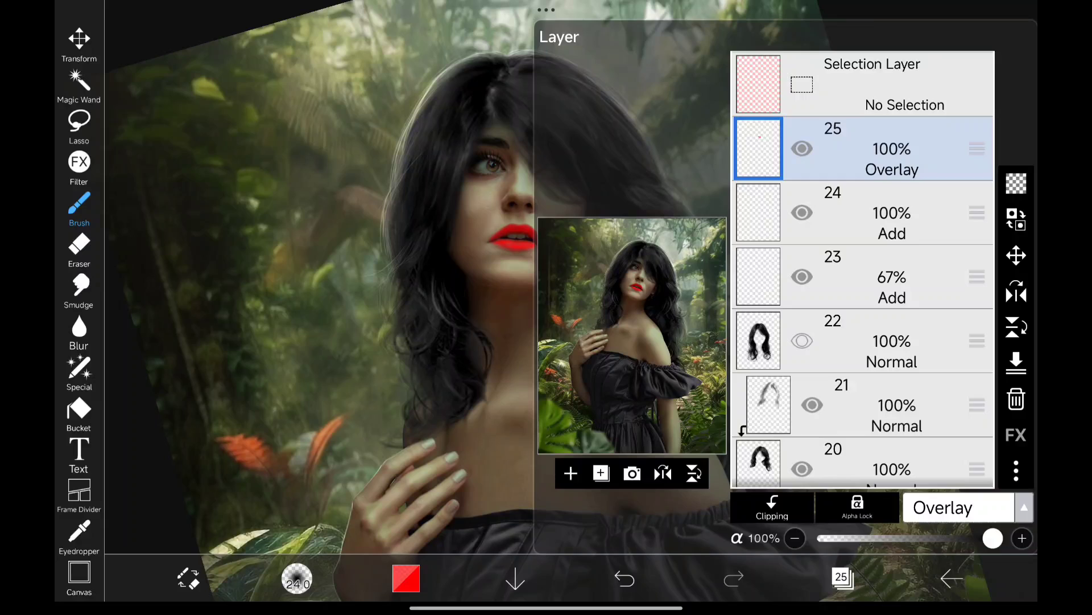
pyautogui.click(944, 506)
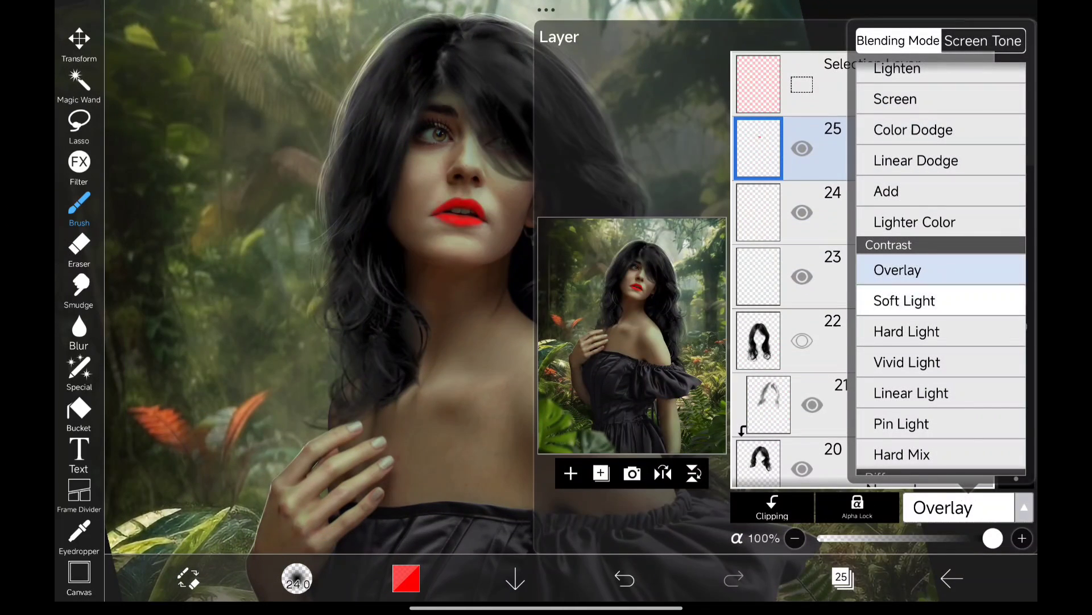
pyautogui.click(910, 392)
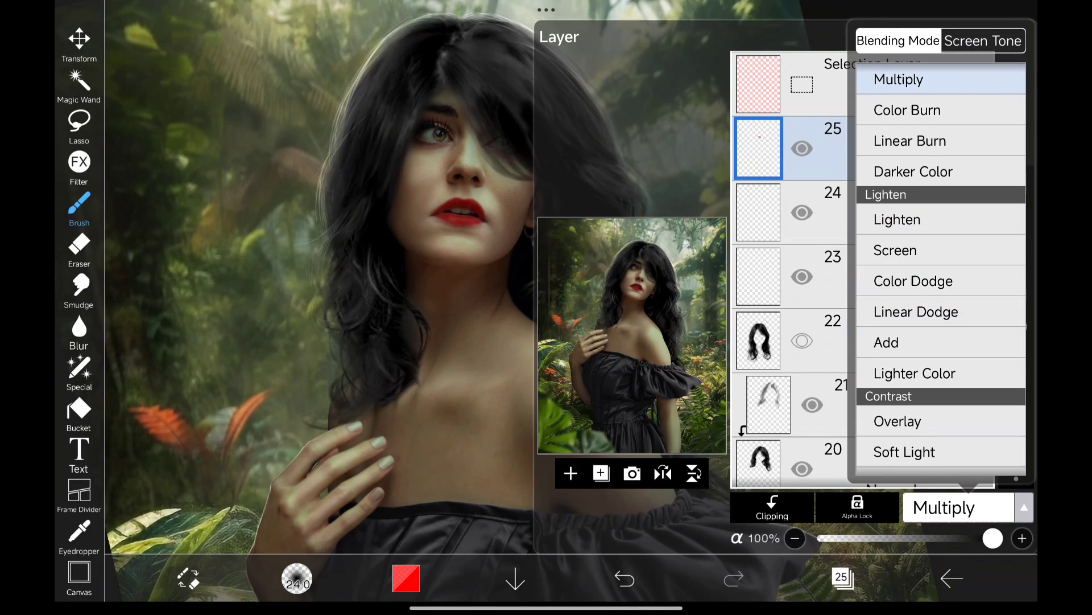
pyautogui.click(914, 172)
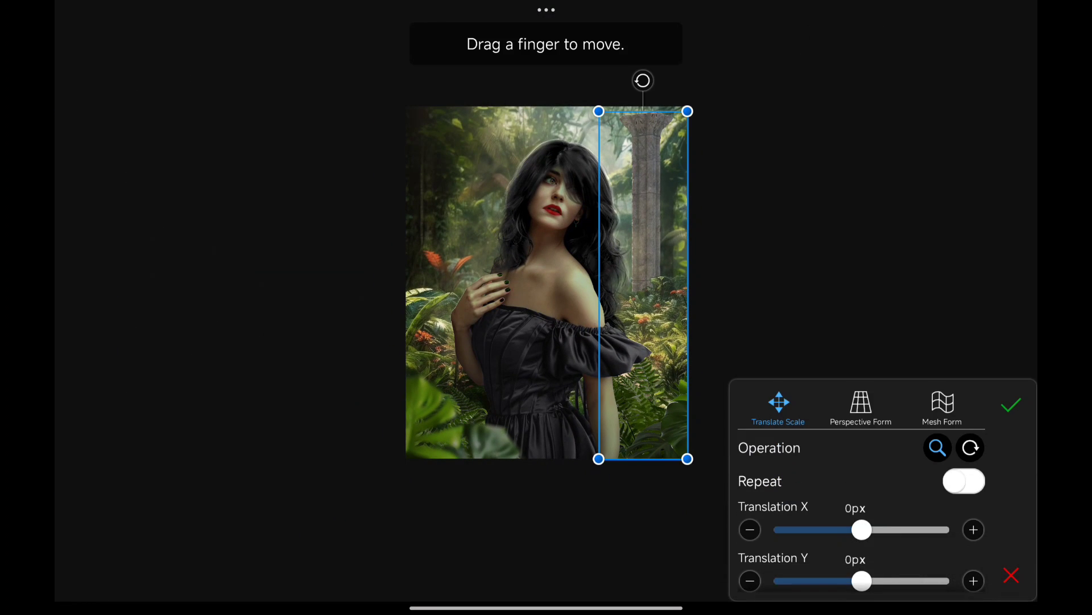
# - Confirm the pillar placement and paint a cyan glowing diamond crystal on it
pyautogui.click(860, 408)
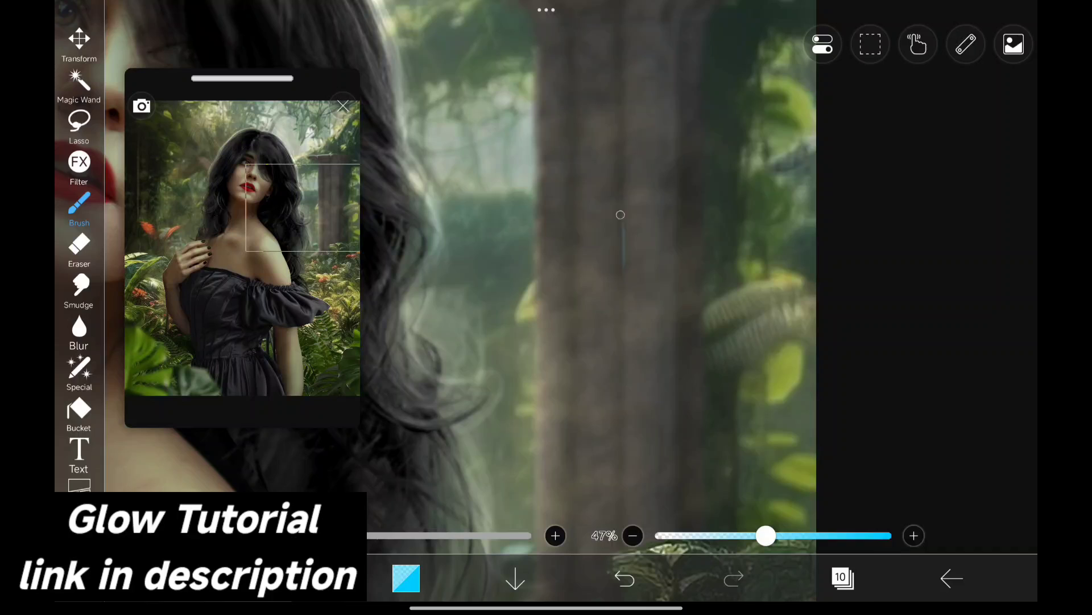
pyautogui.moveTo(621, 216); pyautogui.dragTo(617, 278)
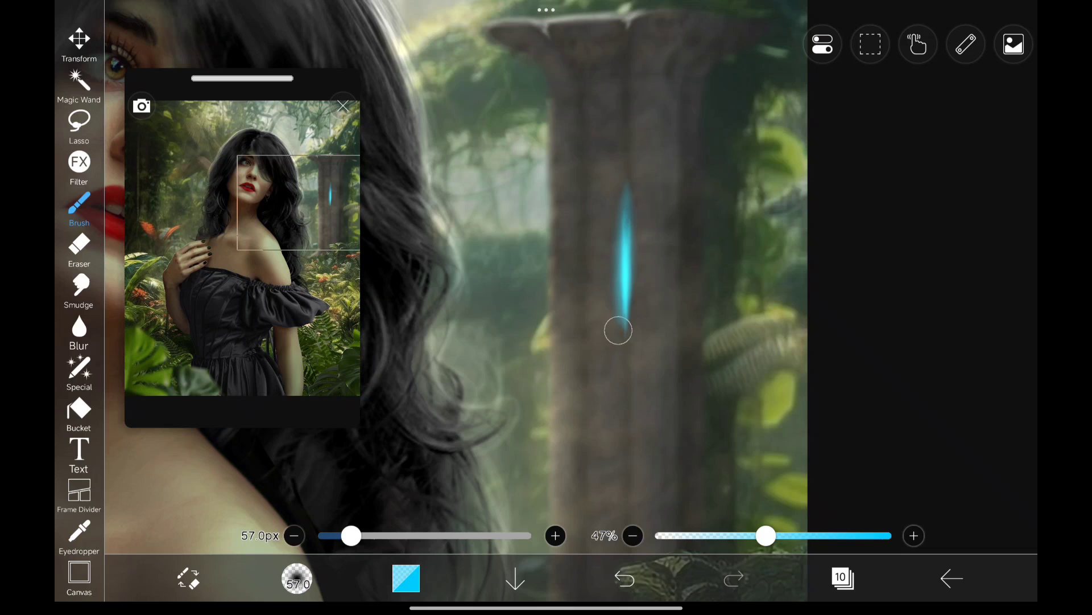
pyautogui.moveTo(620, 331); pyautogui.dragTo(623, 253)
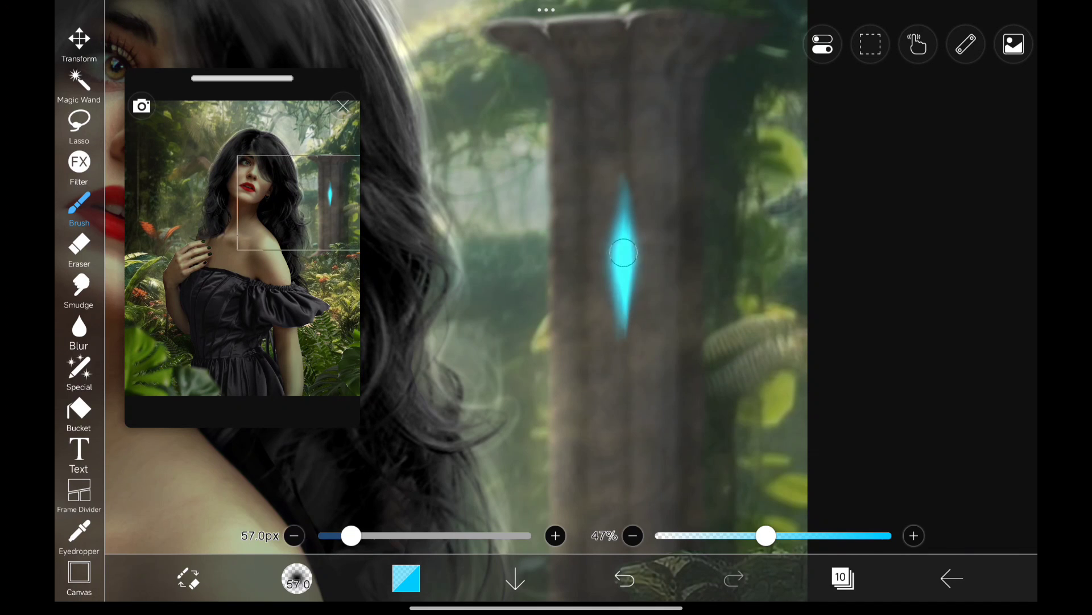
pyautogui.moveTo(624, 252); pyautogui.dragTo(621, 283)
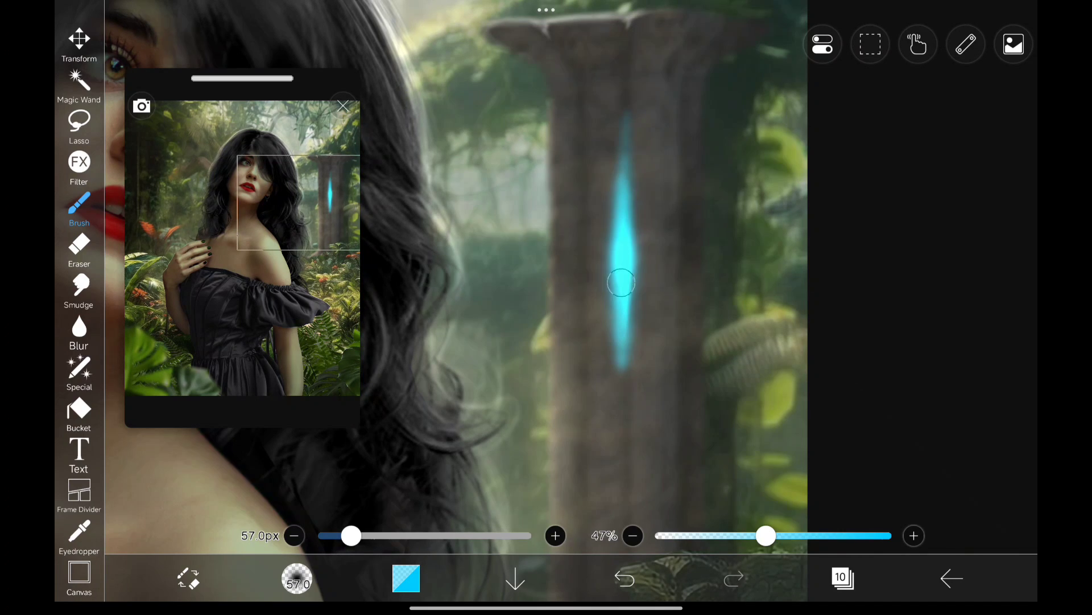
pyautogui.moveTo(350, 535); pyautogui.dragTo(461, 535)
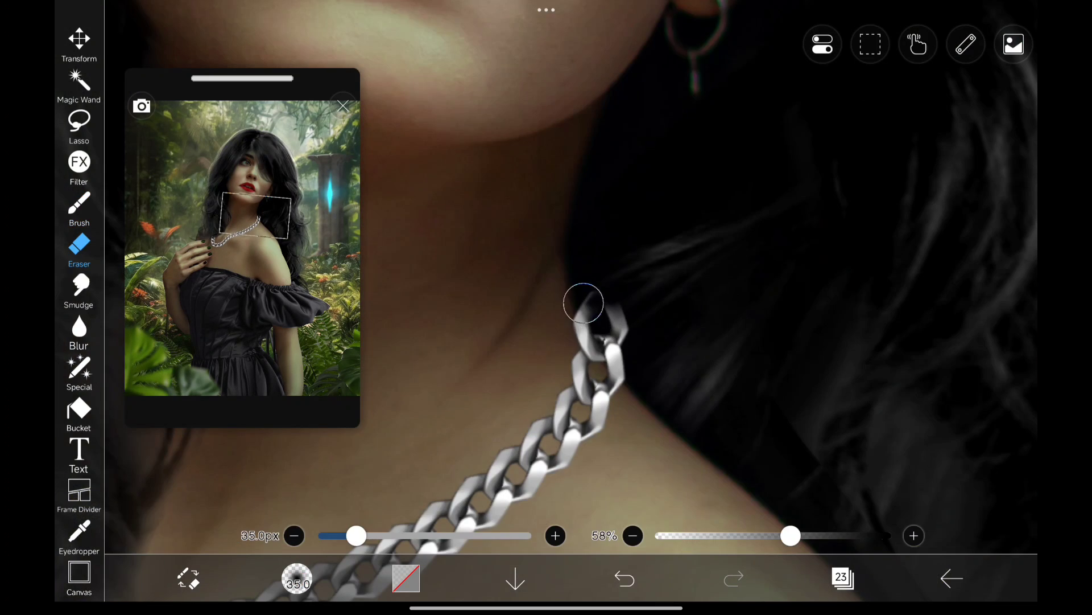
# - Erase the chain ends running past her neck so the necklace sits neatly
pyautogui.click(584, 303)
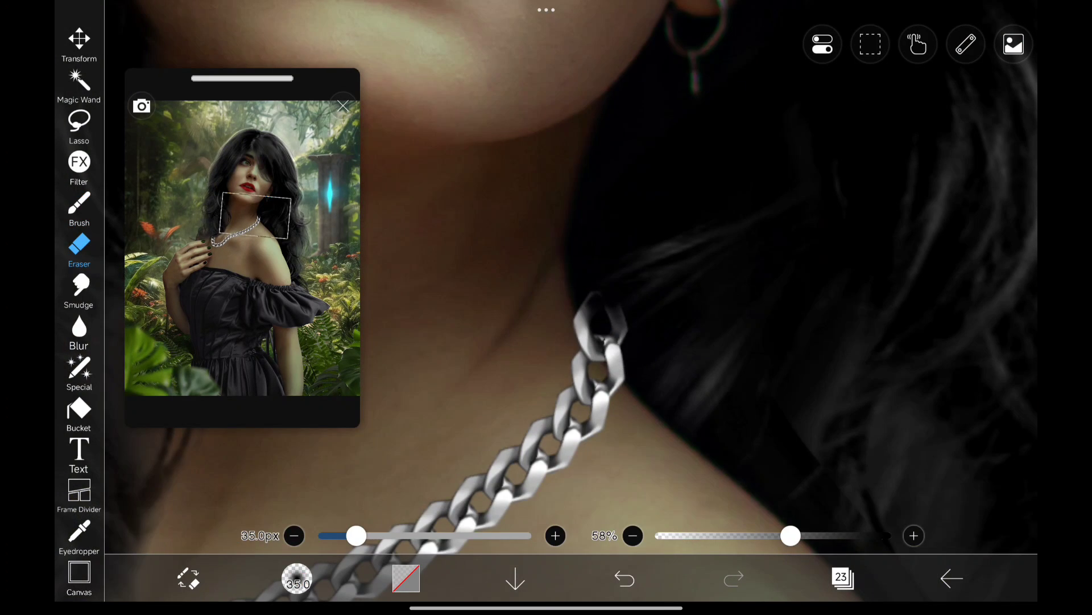
pyautogui.click(79, 204)
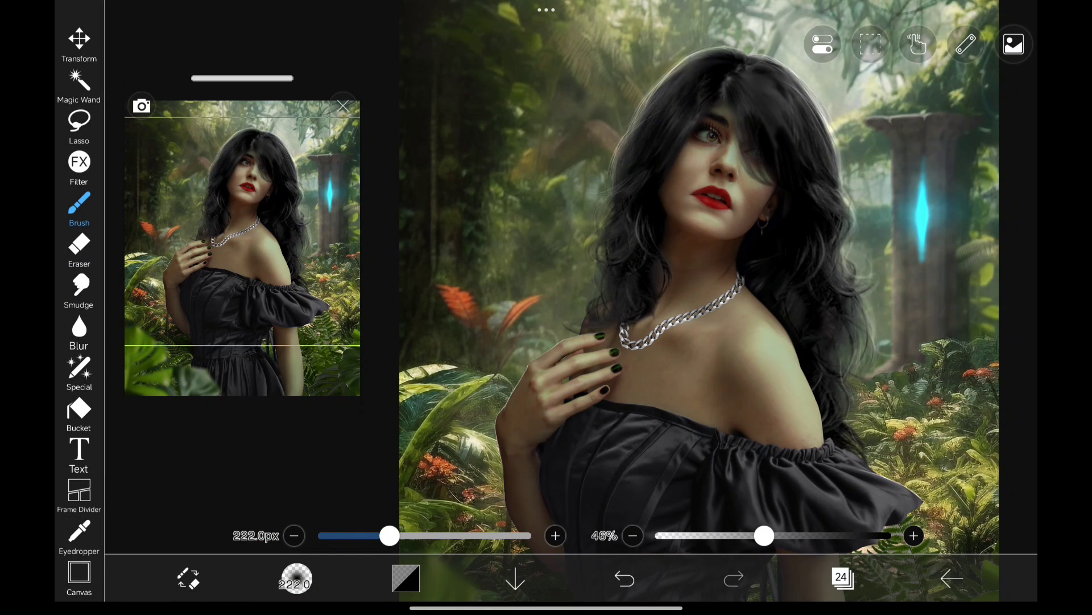
pyautogui.click(644, 334)
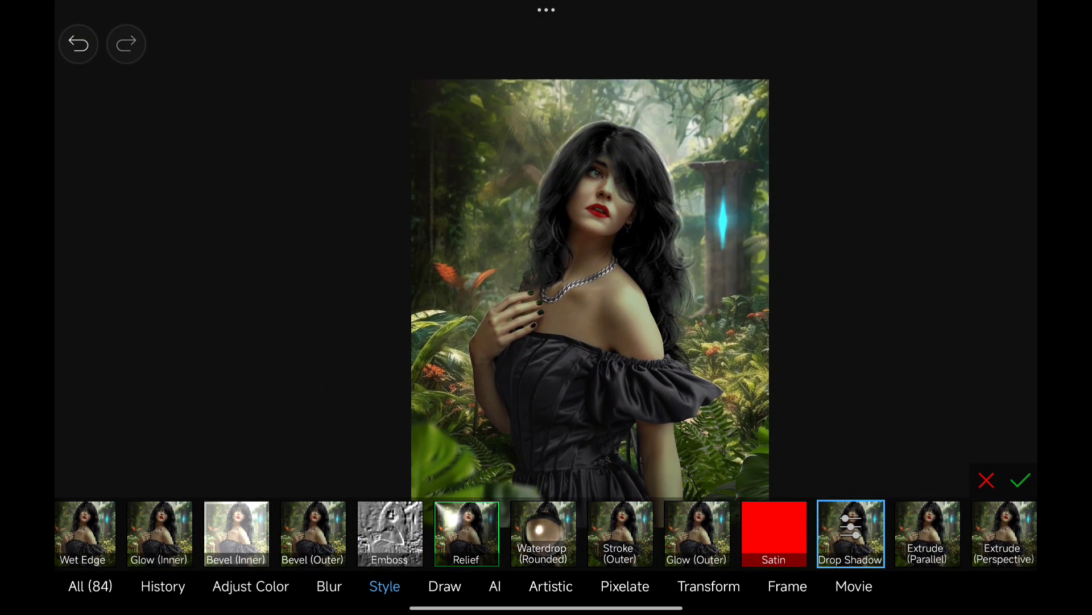
# - Apply the style effect, paint a blue gem pendant with a soft cyan glow, and bring in the particle image
pyautogui.click(1019, 480)
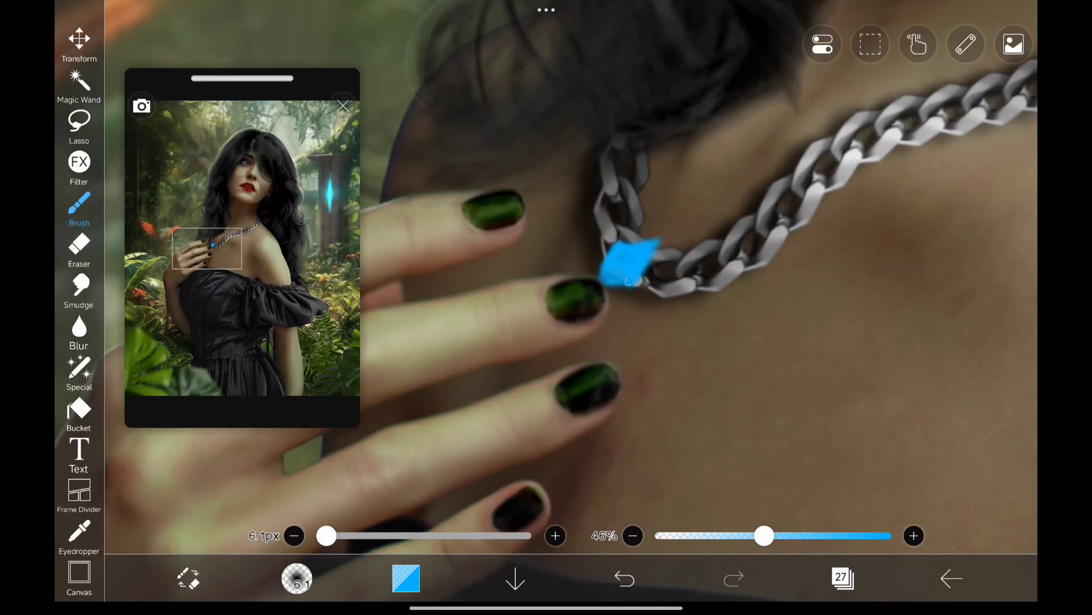
pyautogui.moveTo(627, 282); pyautogui.dragTo(656, 245)
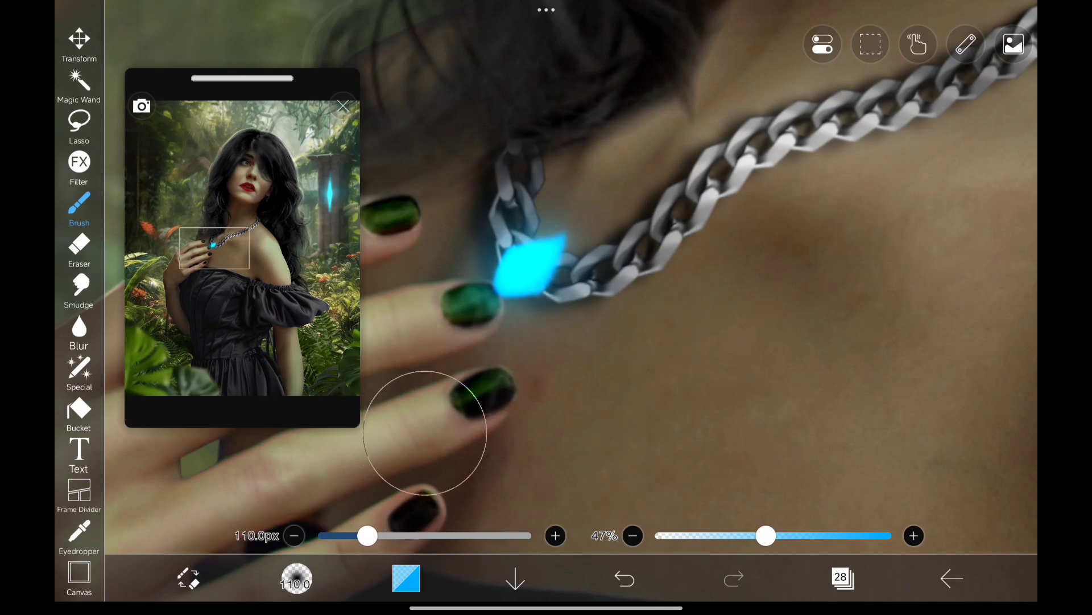
pyautogui.moveTo(368, 535); pyautogui.dragTo(390, 535)
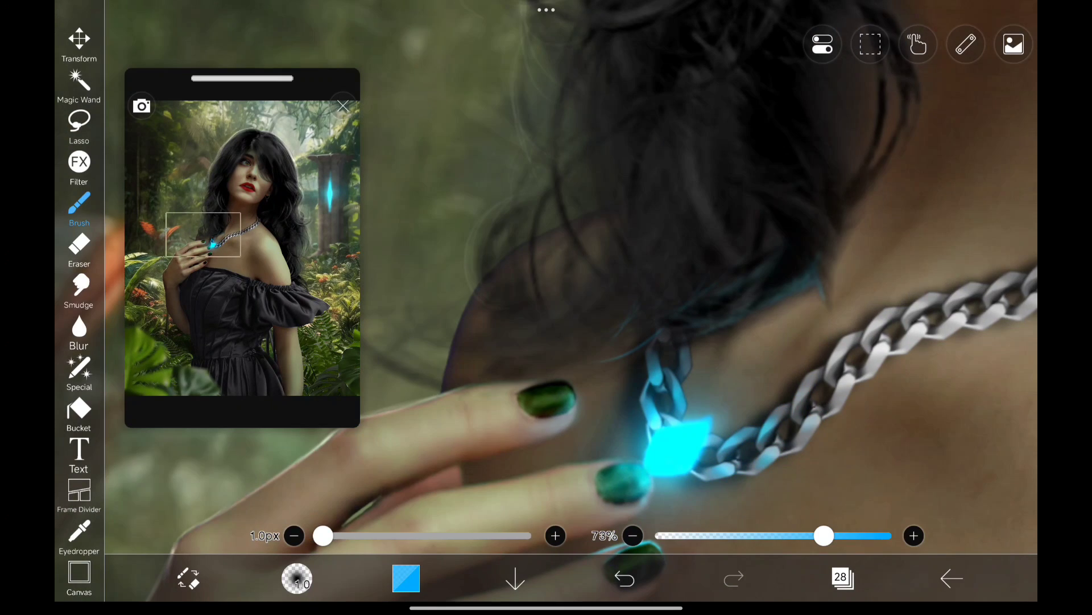
pyautogui.click(79, 38)
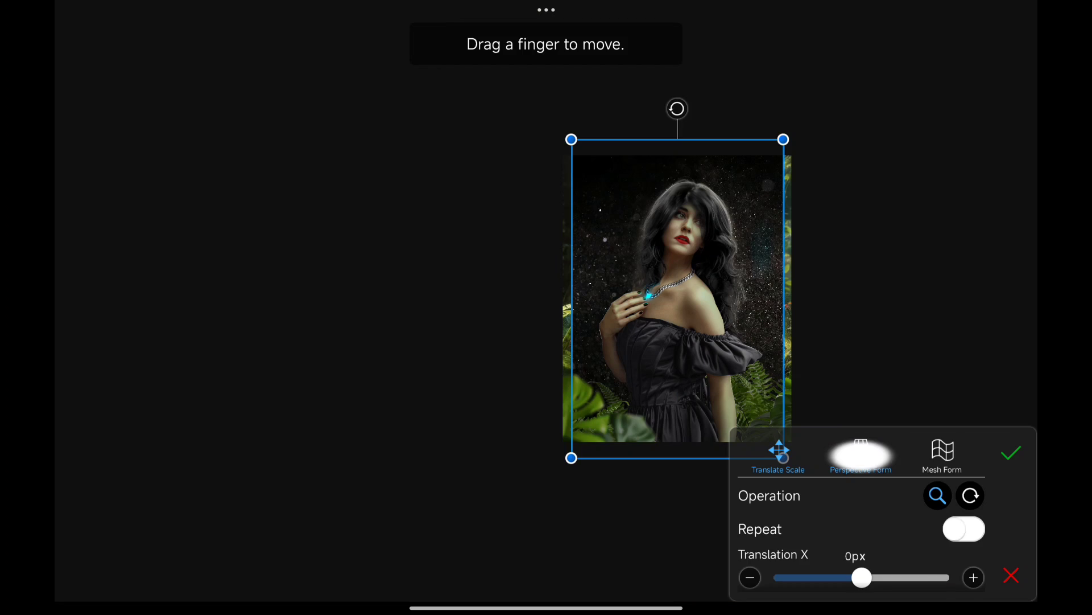
# - Reshape the particle overlay in Perspective Form, confirm it, and bring up its blend options
pyautogui.click(860, 456)
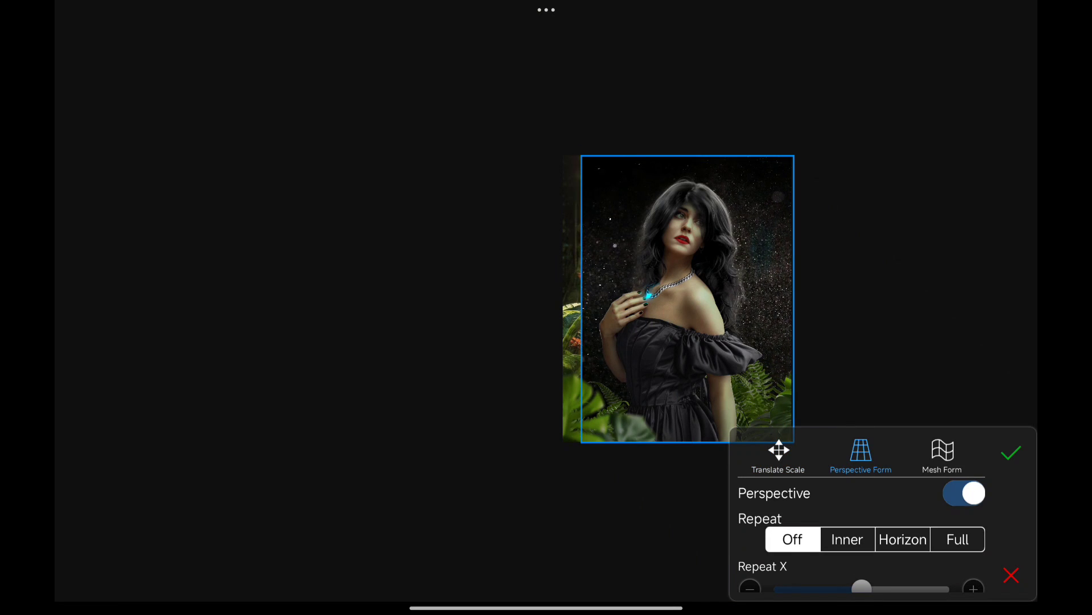
pyautogui.click(1010, 452)
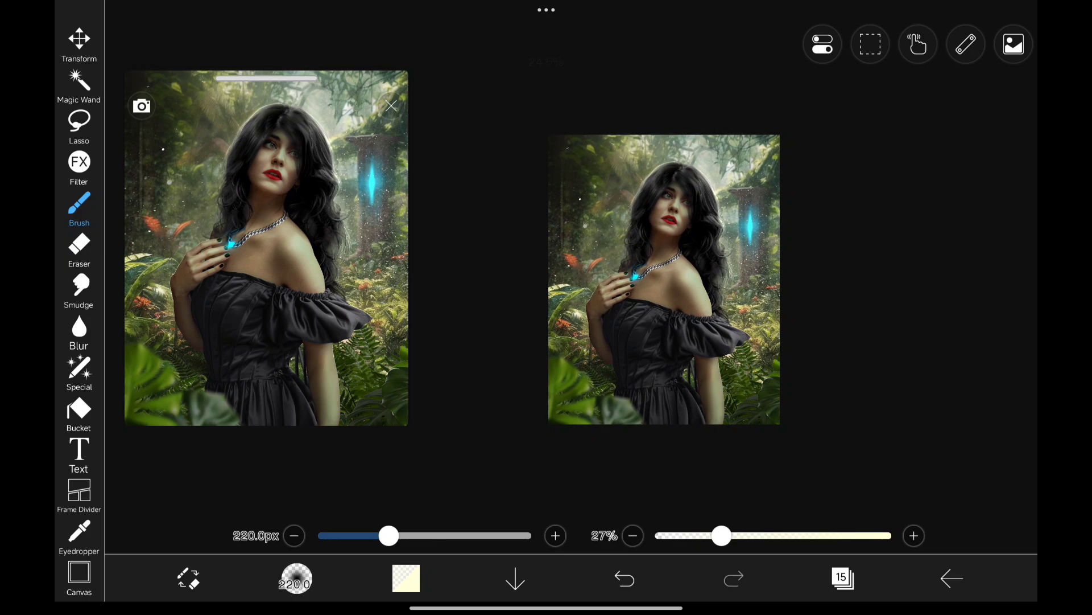
pyautogui.click(967, 506)
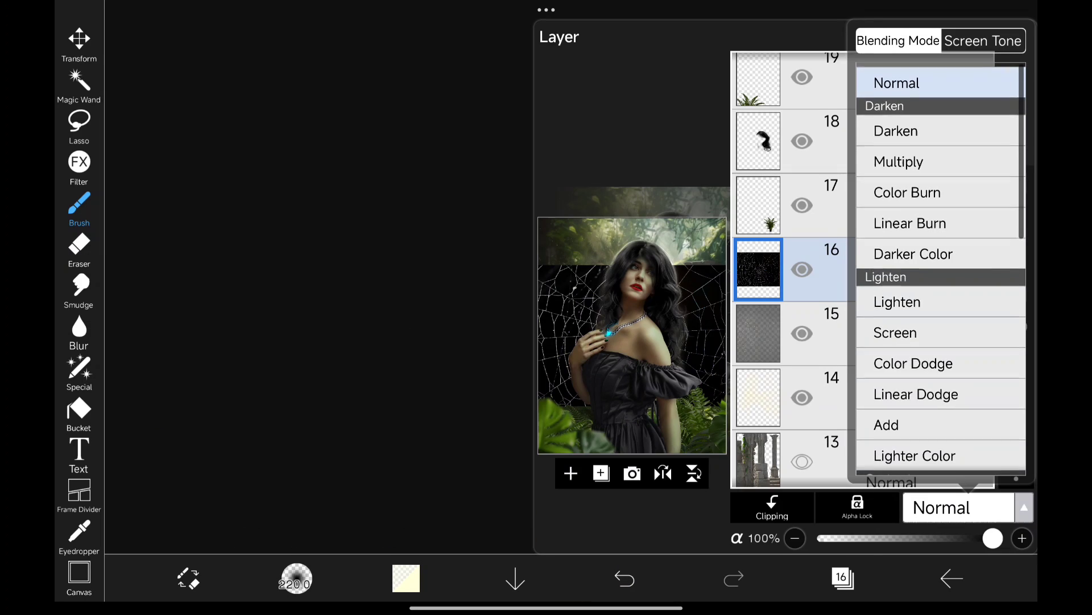